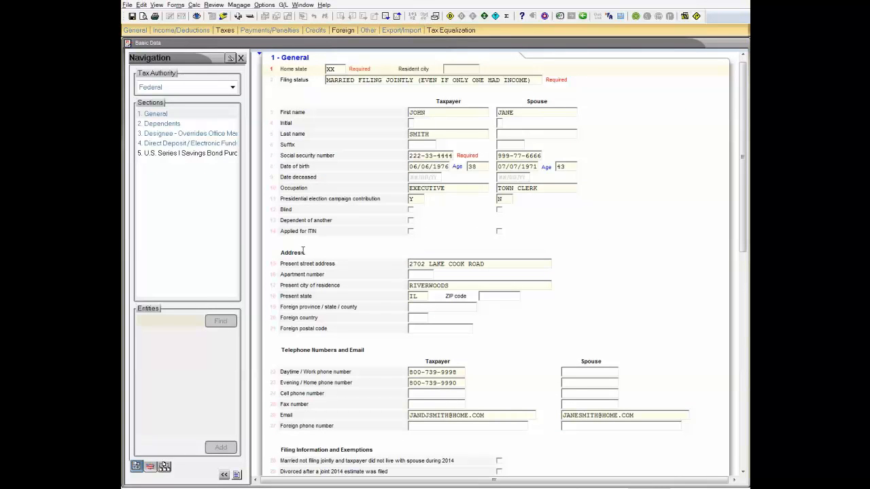
mouse_move(261, 200)
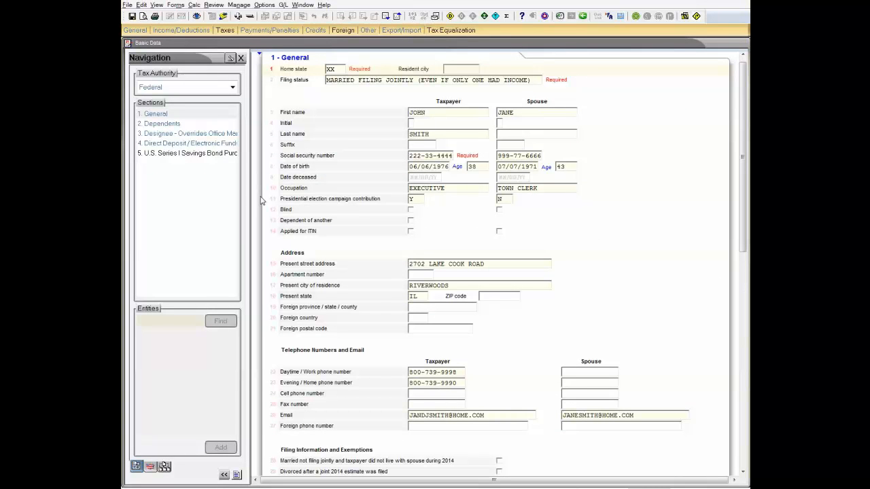
mouse_move(246, 194)
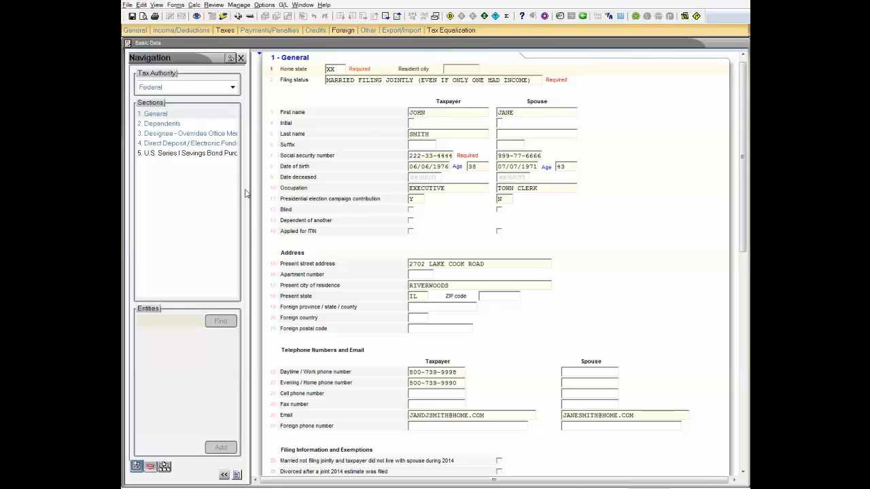
mouse_move(238, 151)
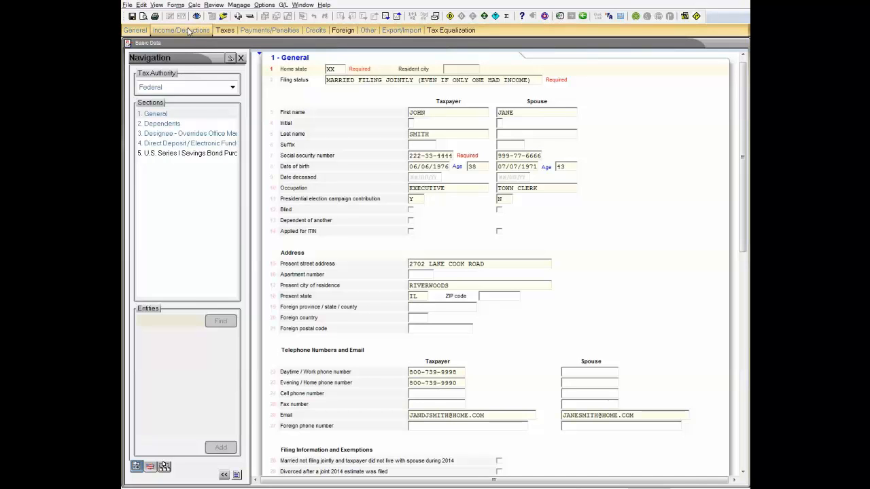
Open Wages, Salaries and Tips and view employer choices Global Oil Company and Vernon Hills Town Center.
left_click(181, 30)
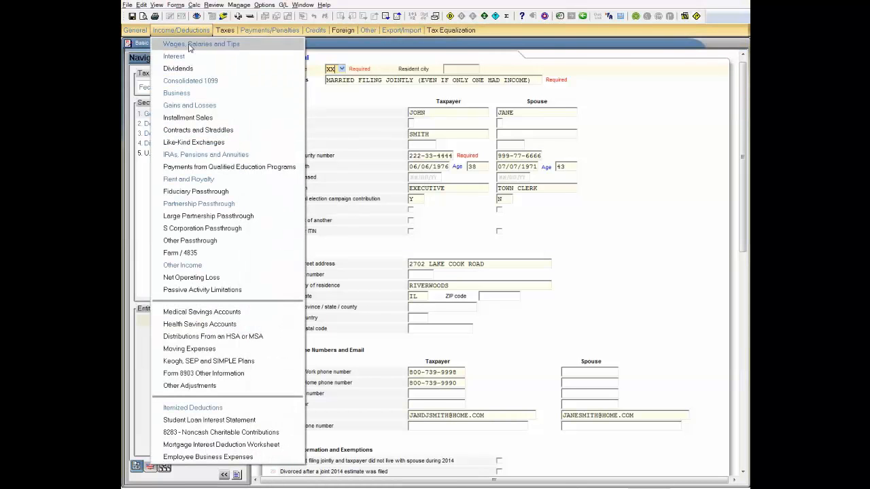
left_click(200, 43)
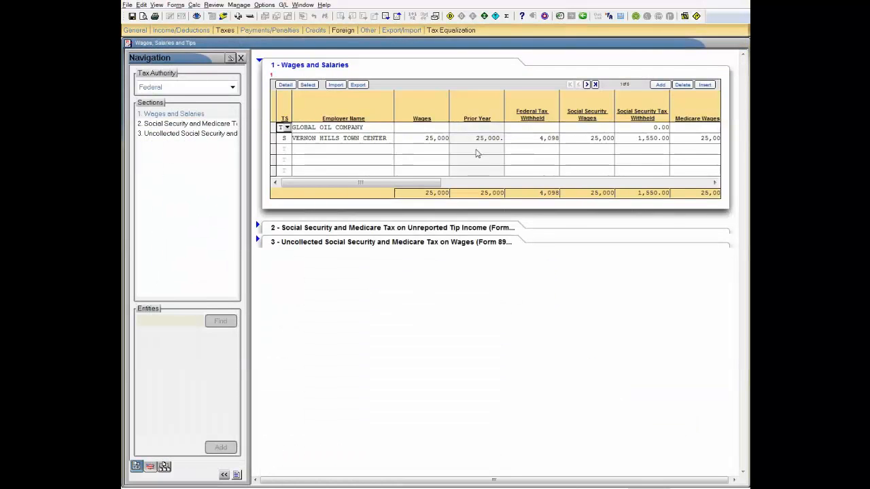
left_click(388, 127)
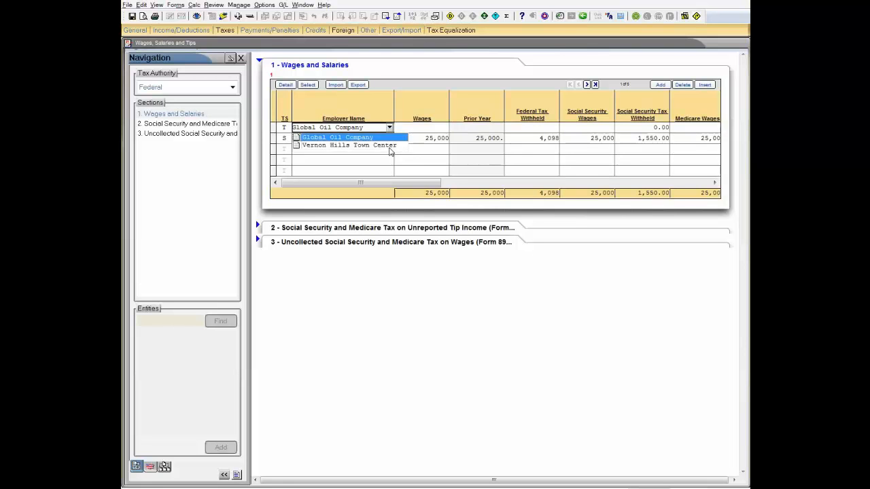
mouse_move(172, 151)
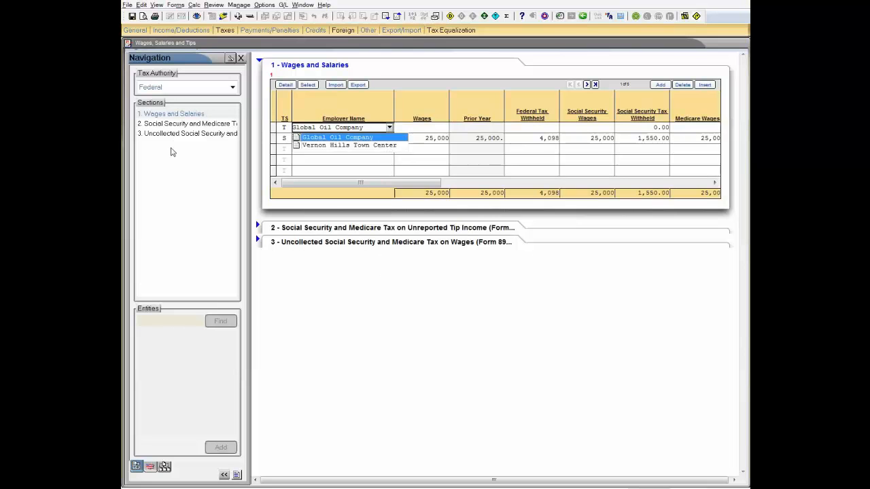
mouse_move(199, 158)
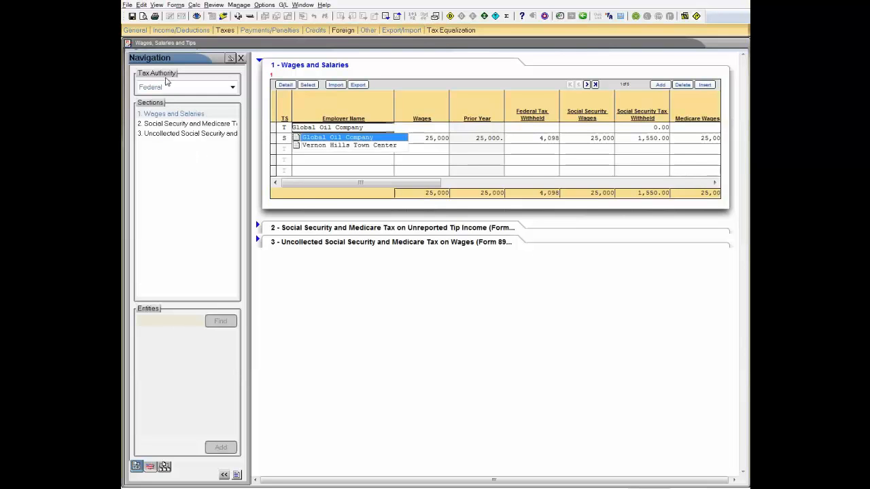
left_click(135, 30)
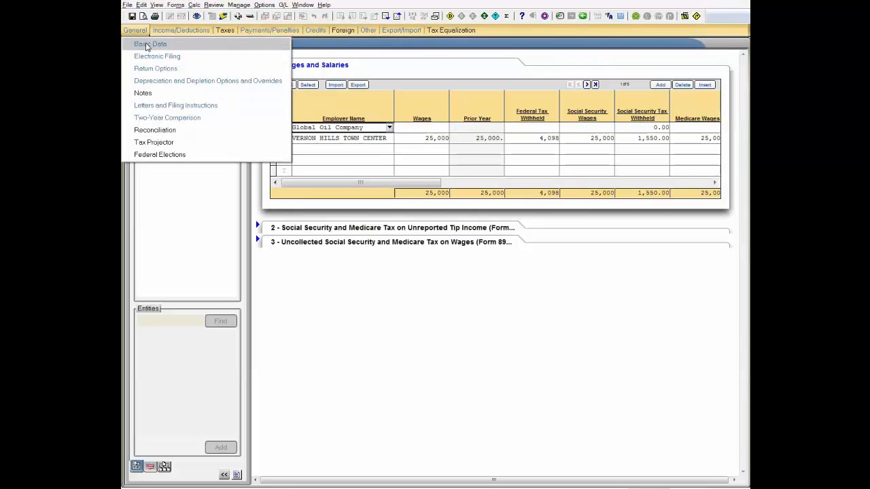
Open Basic Data and bring up actions on the first dependent's Son relationship cell.
left_click(149, 44)
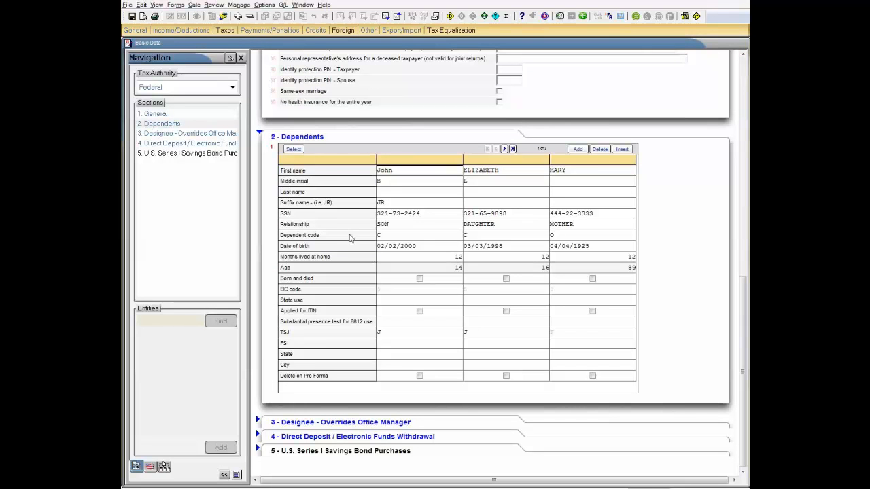
mouse_move(452, 229)
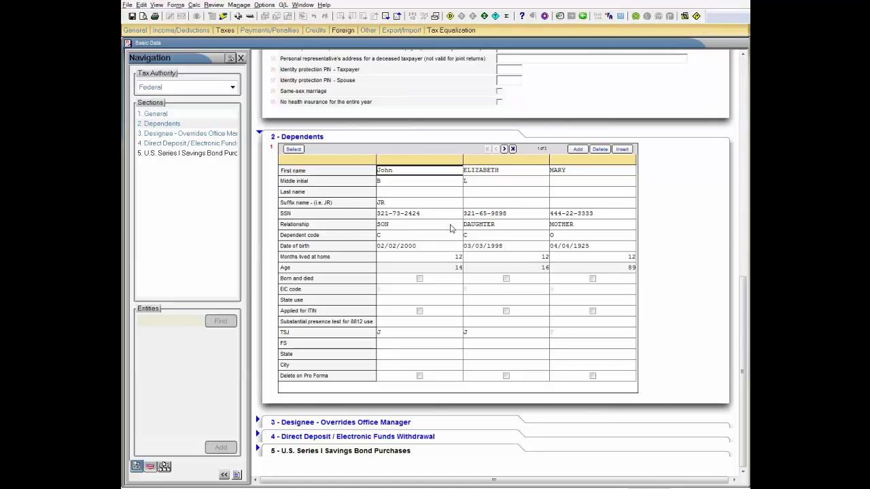
left_click(417, 224)
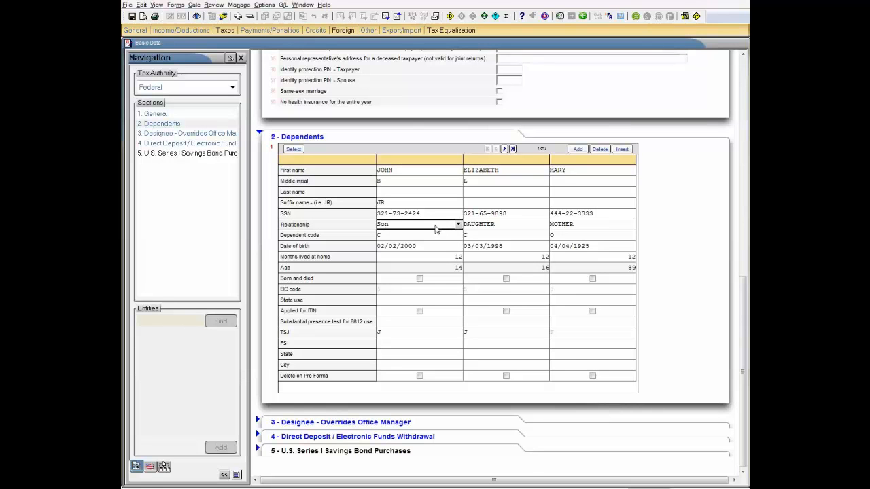
mouse_move(214, 76)
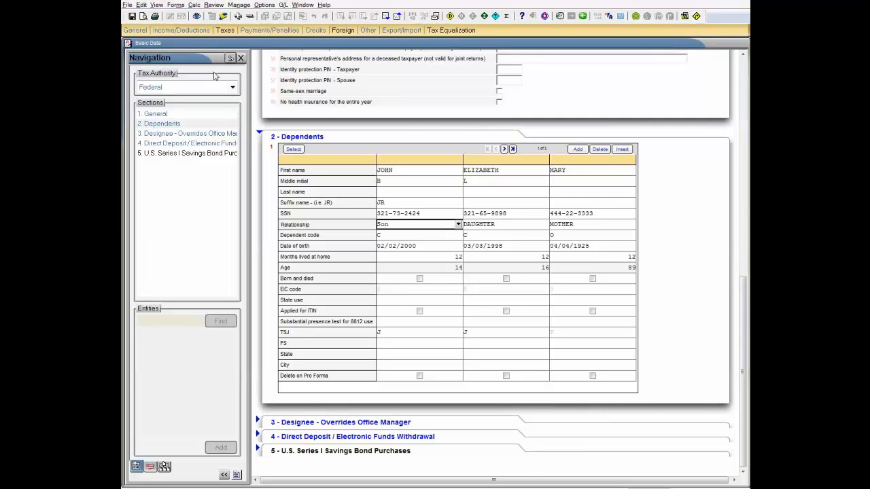
left_click(140, 5)
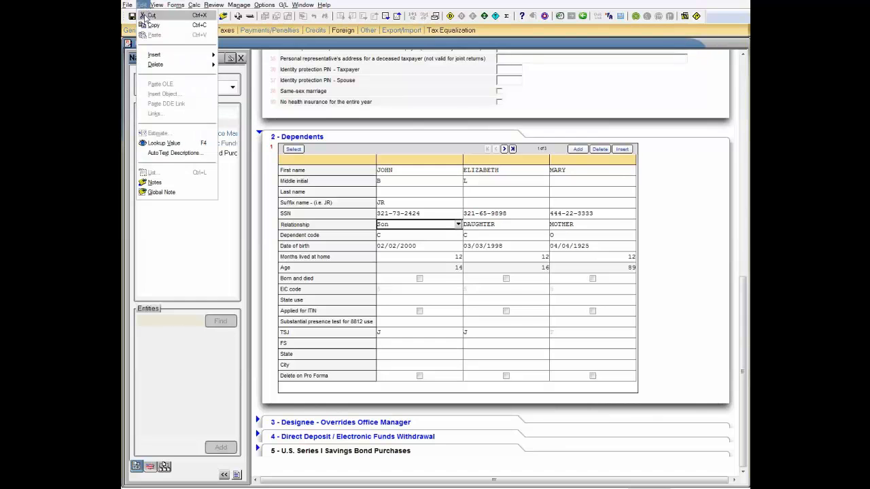
mouse_move(173, 153)
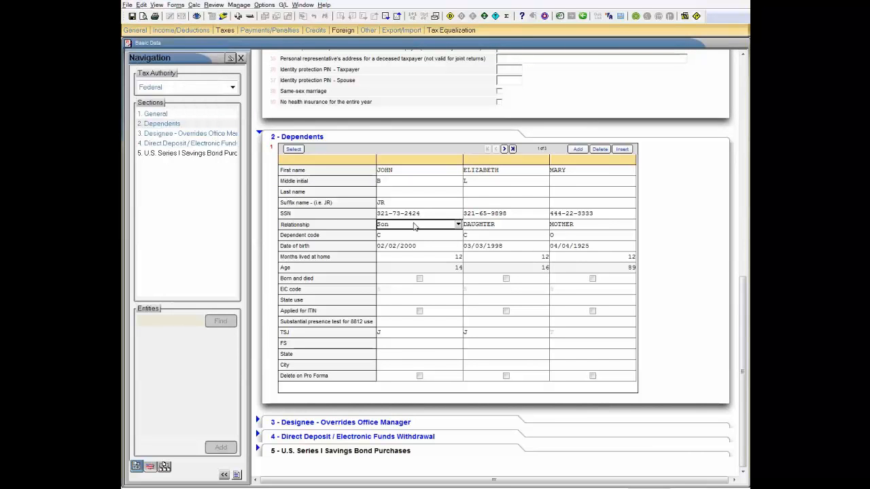
right_click(415, 224)
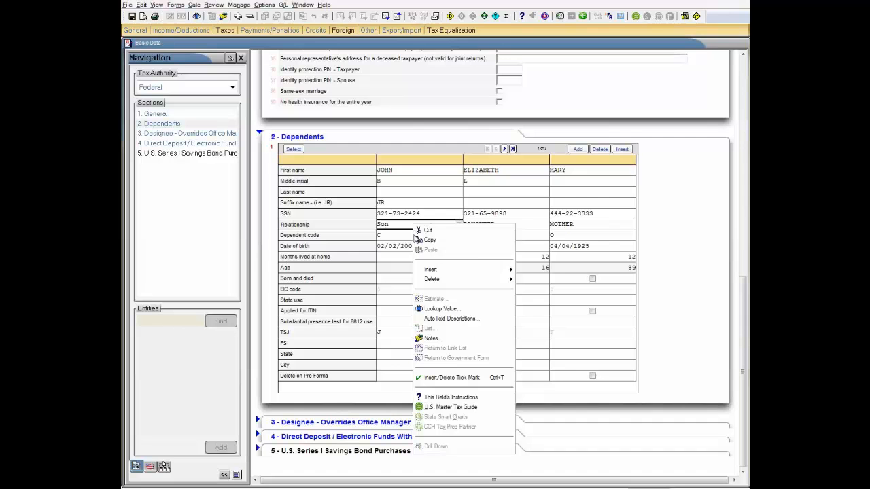
mouse_move(448, 318)
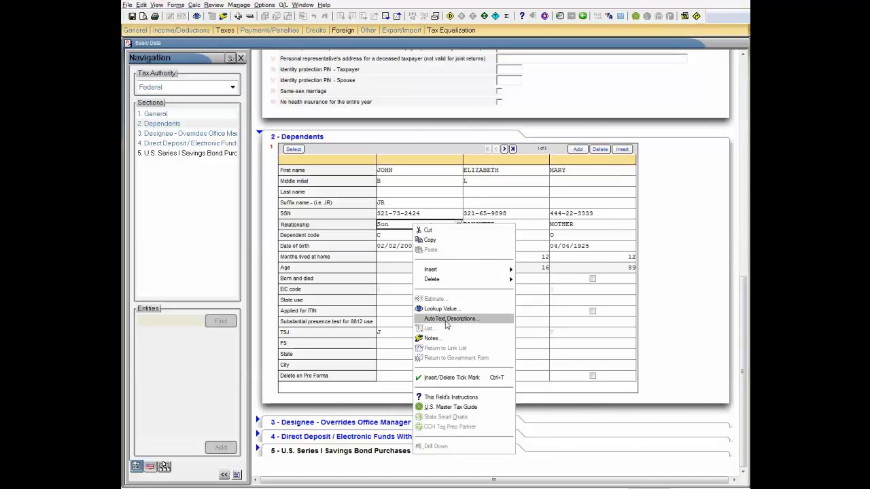
Open AutoText Descriptions for the relationship field and check the Daughter entry.
left_click(450, 319)
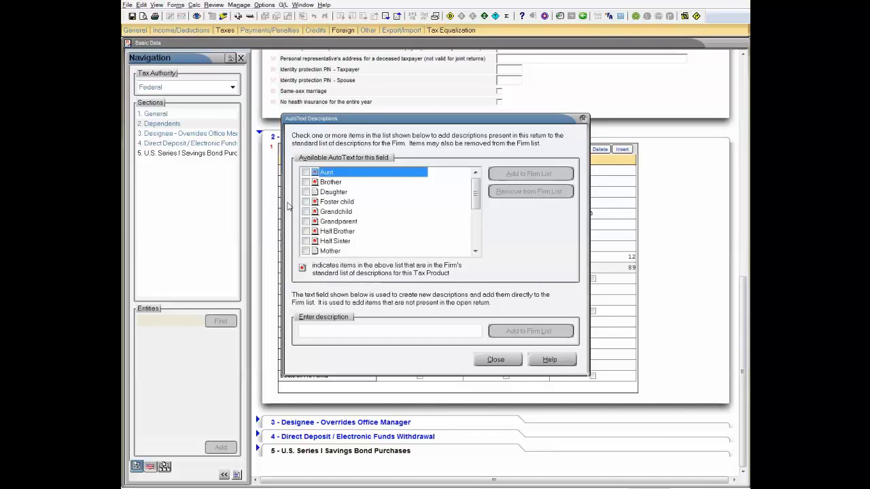
left_click(305, 192)
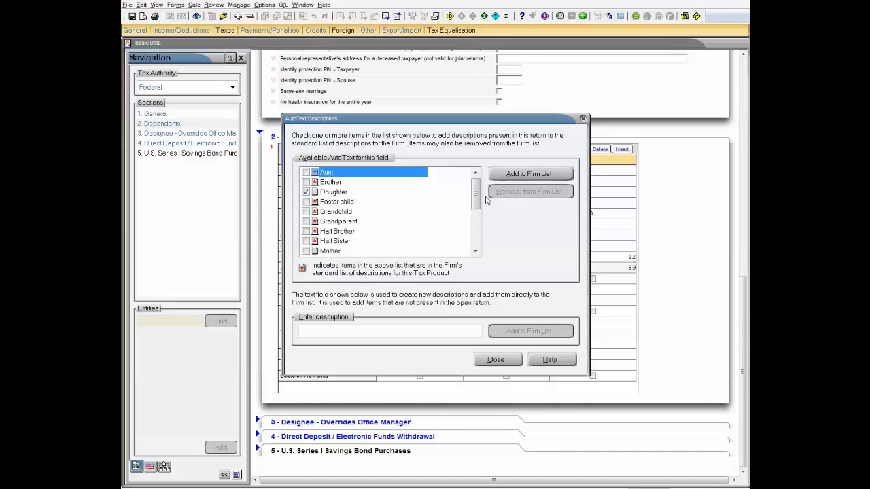
Check Son alongside Daughter so both are added to the firm list.
scroll("down", 3)
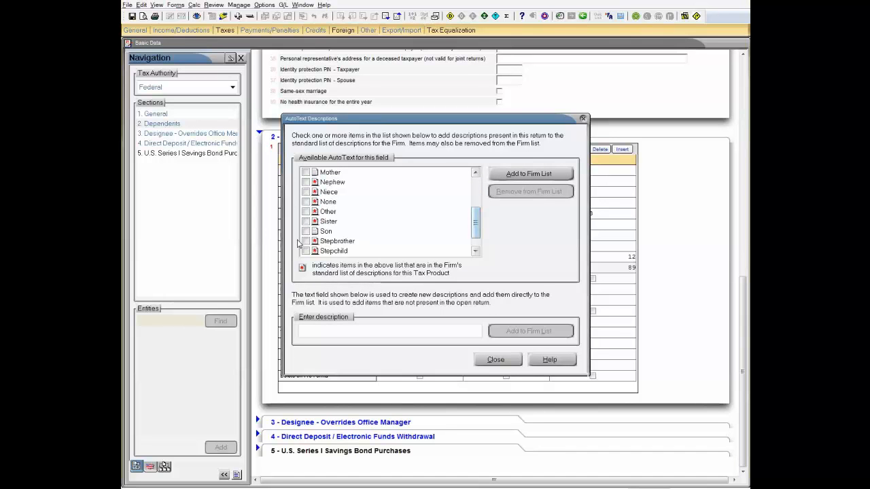
left_click(305, 231)
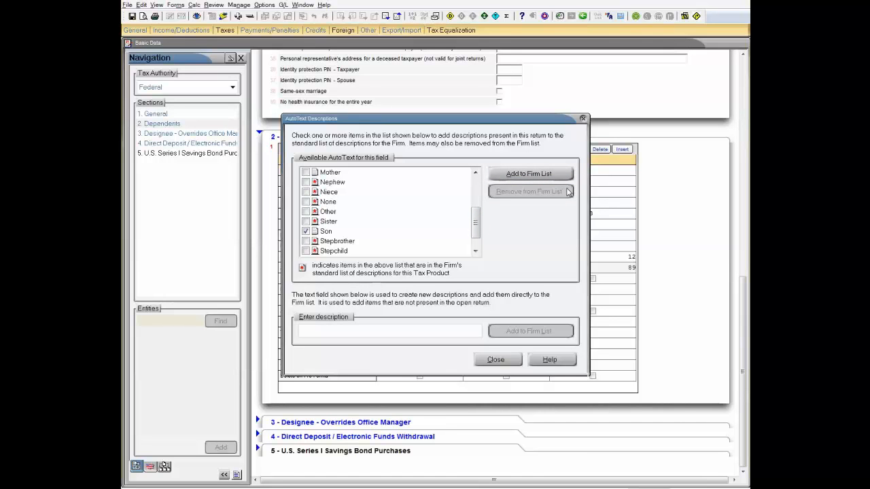
mouse_move(482, 263)
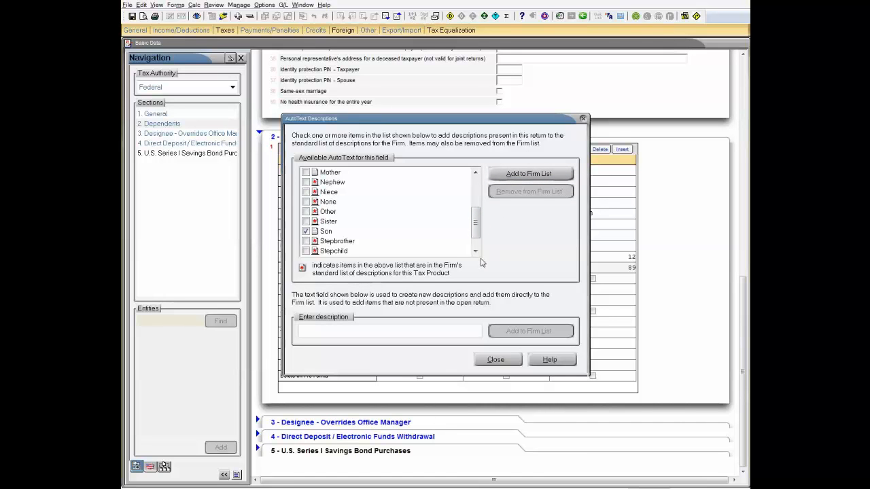
mouse_move(494, 256)
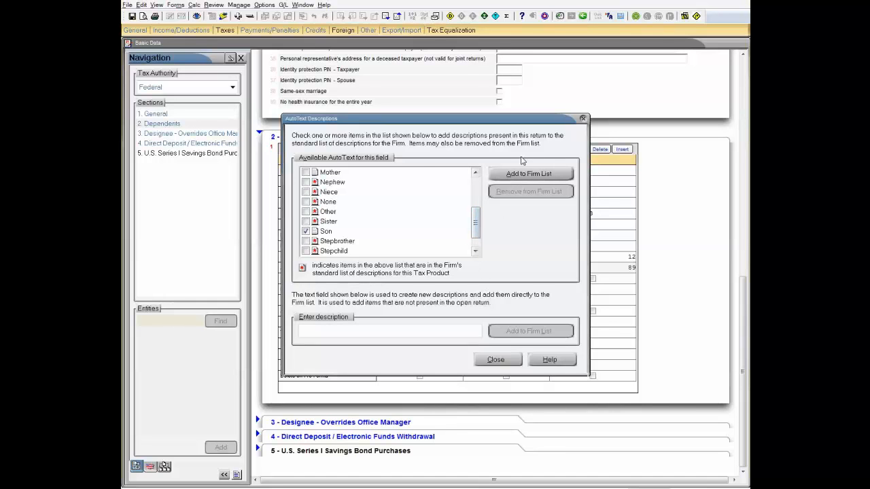
scroll("up", 3)
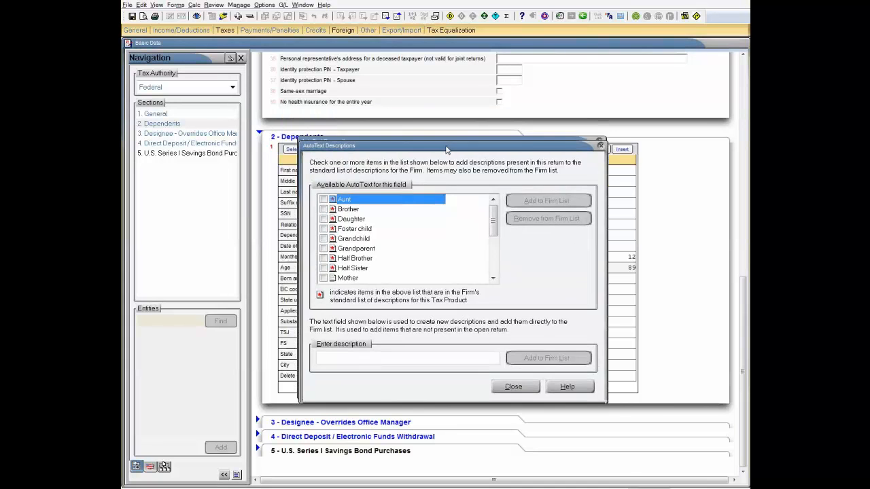
Enter a new 'Parent' description, add it to the firm list, and close the dialog.
left_click_drag(445, 145, 467, 235)
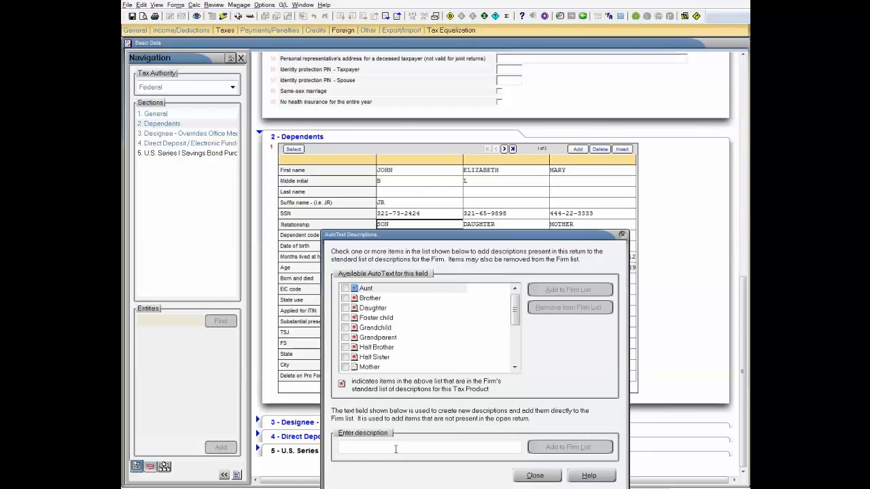
type("Parent")
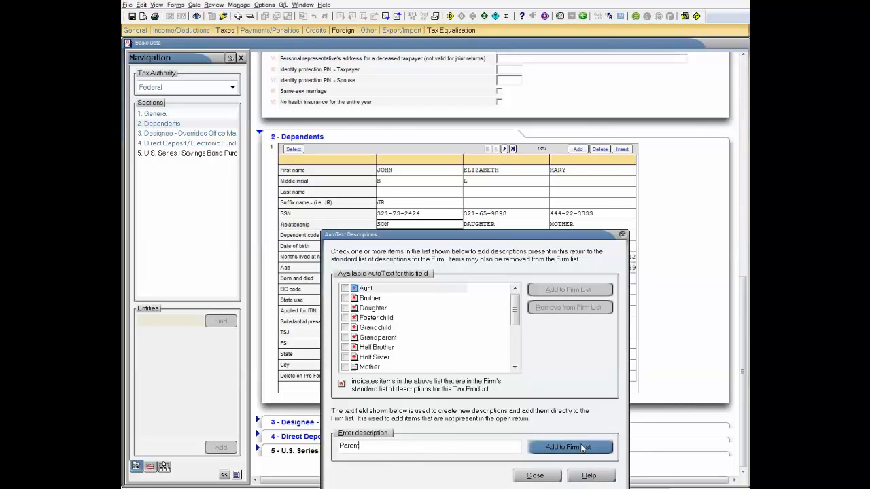
left_click(568, 446)
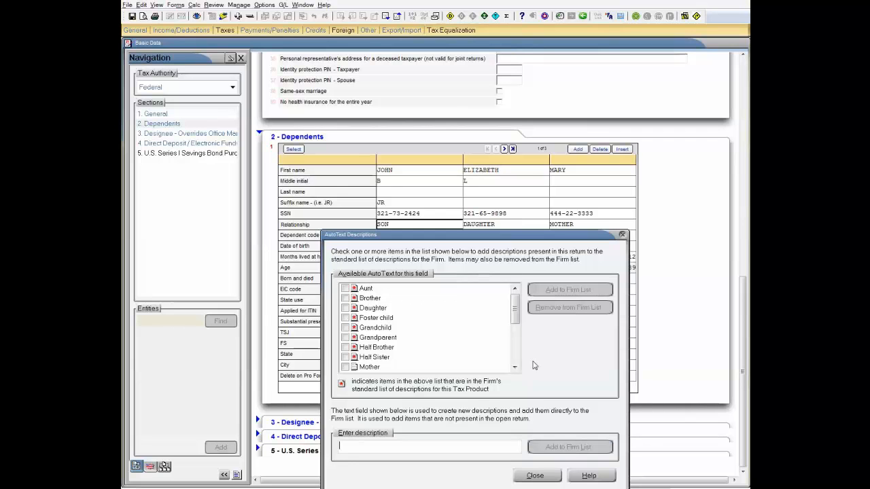
mouse_move(513, 407)
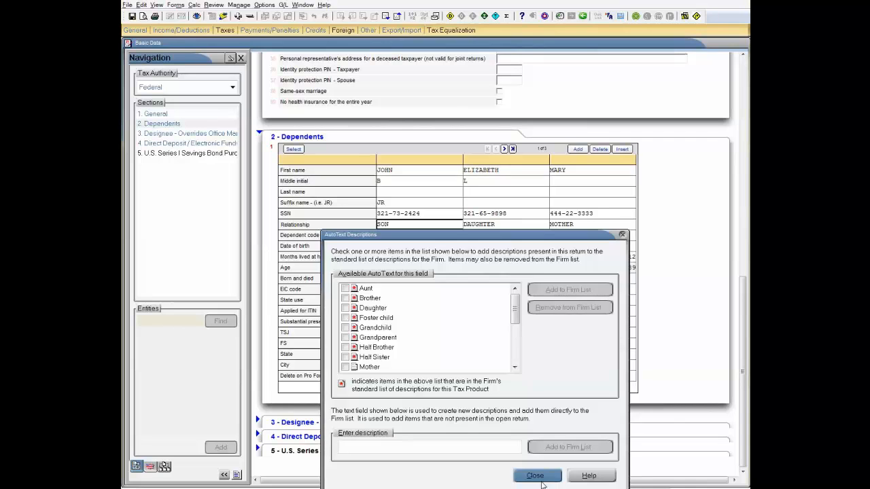
left_click(535, 475)
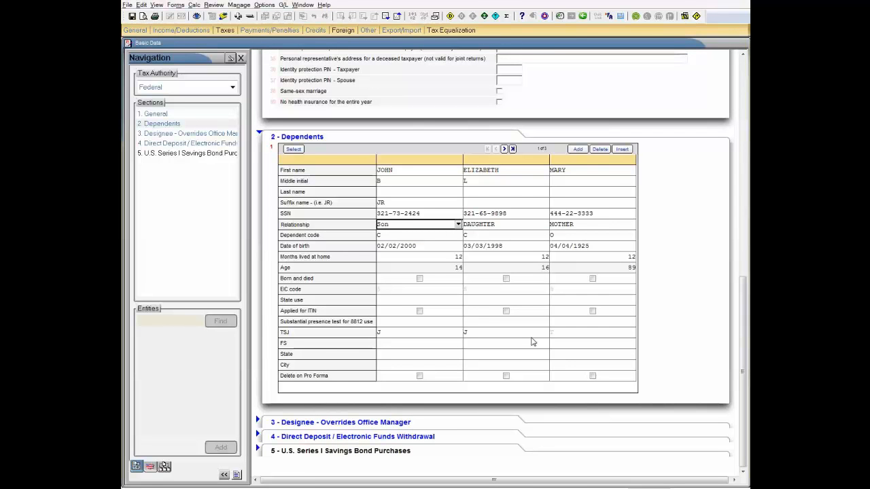
mouse_move(441, 233)
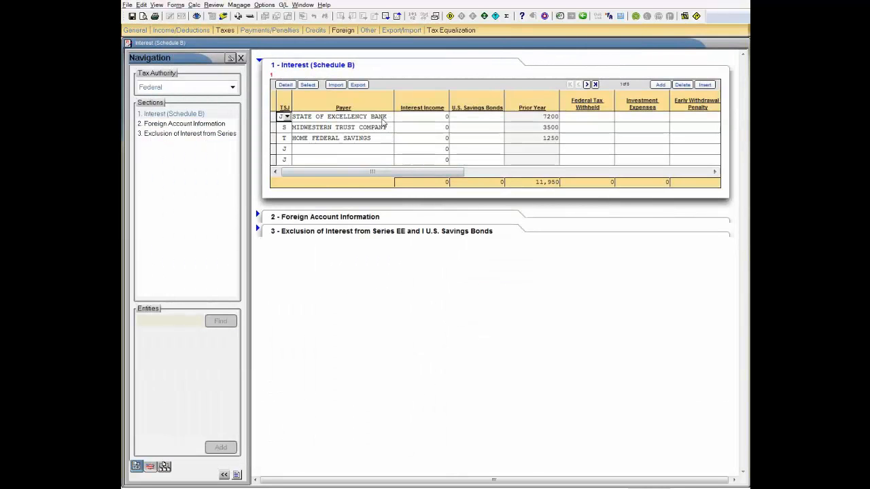
Show the first interest payer's name choices, including State of Excellency Bank.
left_click(390, 117)
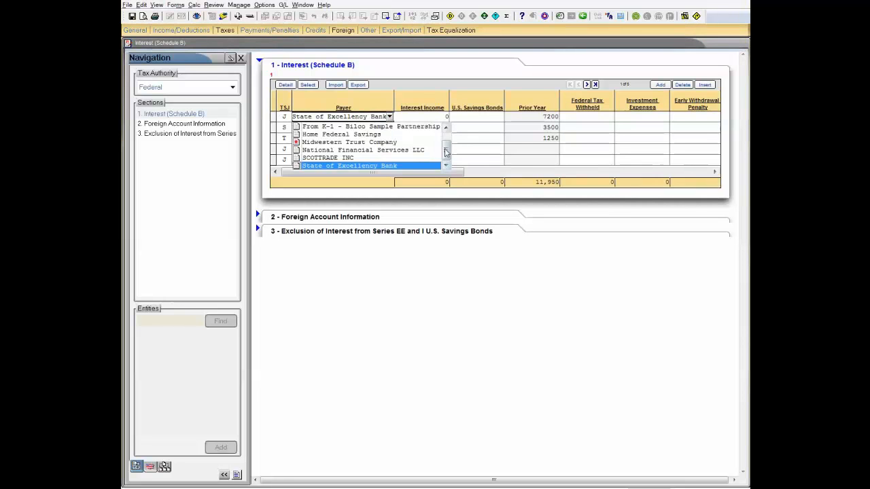